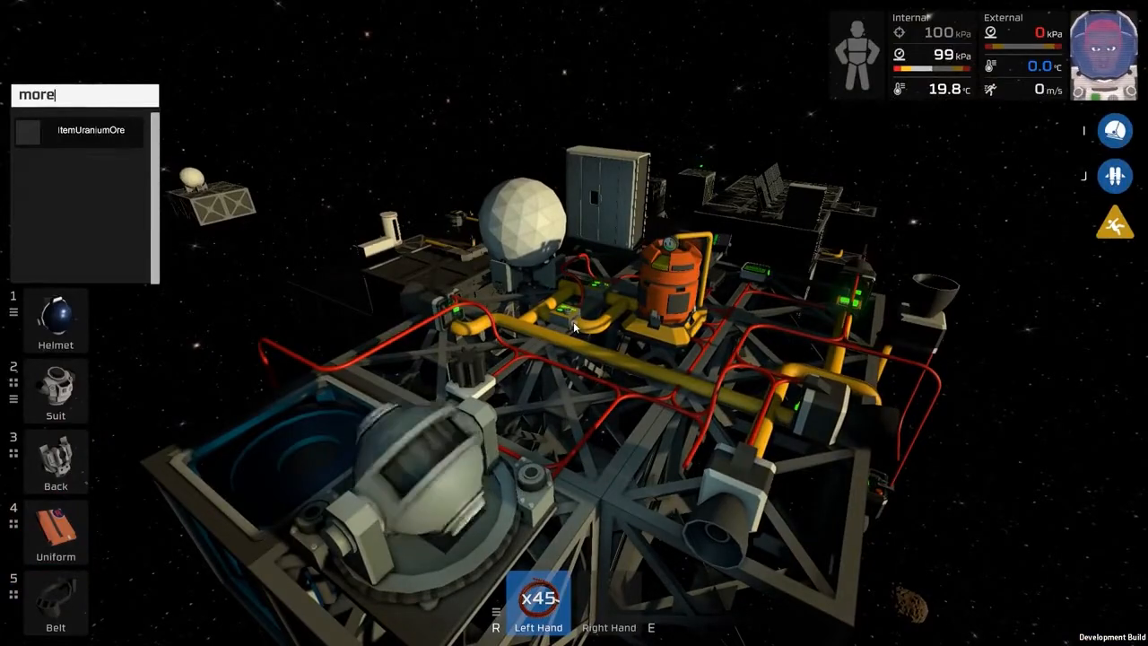
Step: Filter the creative spawn item list by typing 'mother'
{"action": "type", "text": "mother"}
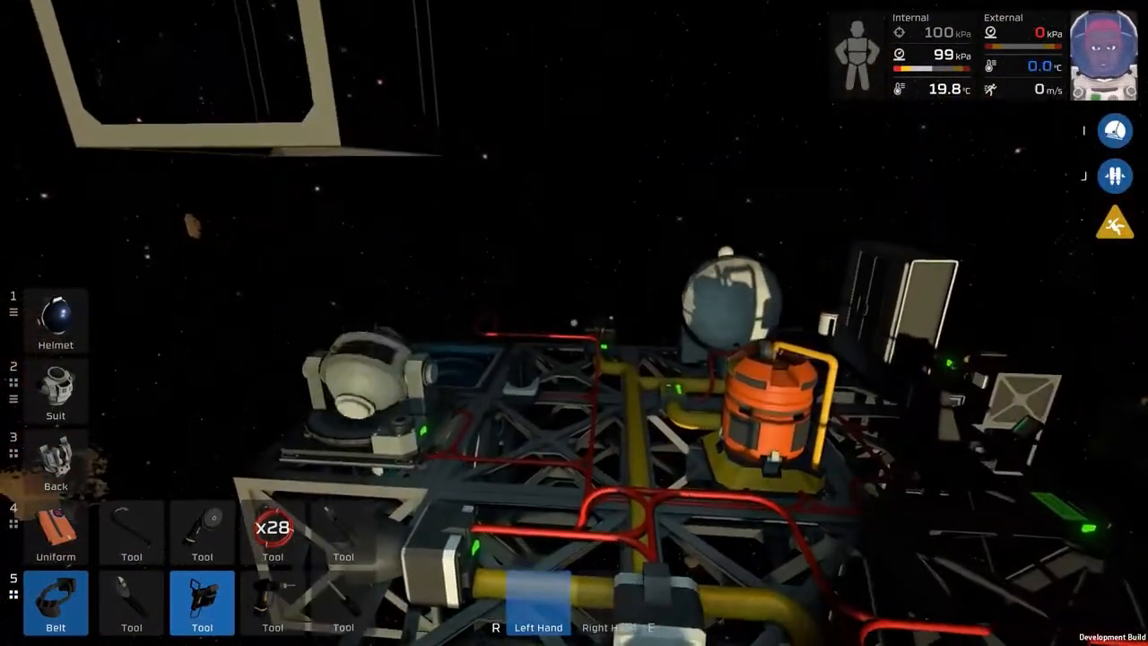
{"action": "mouse_move", "coordinate": [575, 323]}
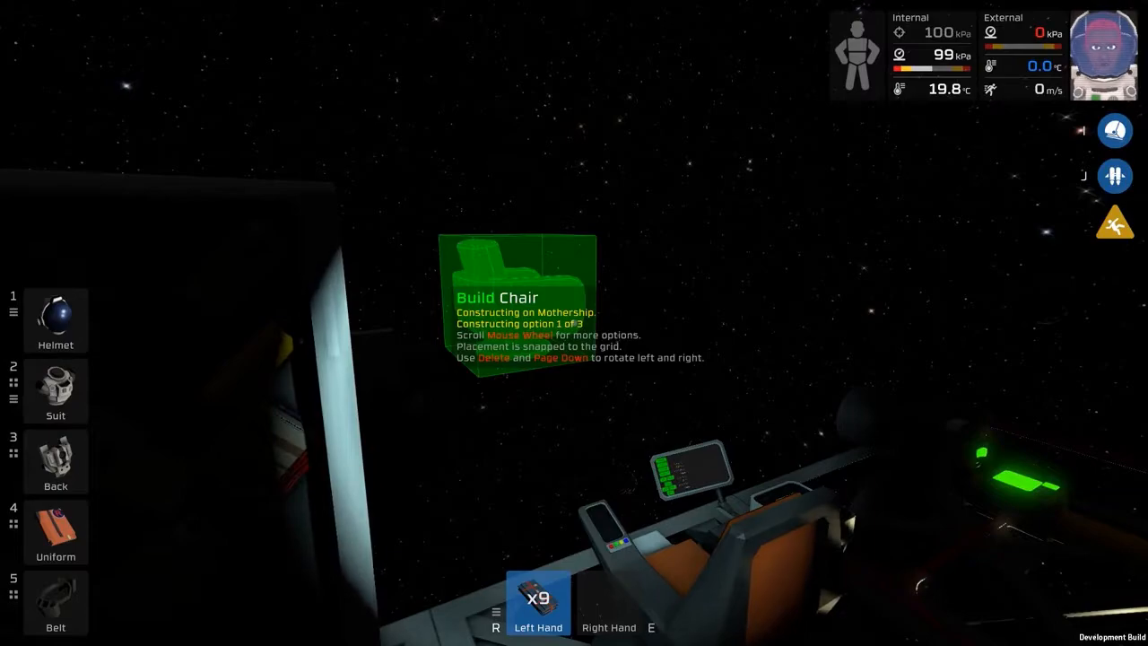
Step: Scroll the chair kit to the control chair option for placement on the grid
{"action": "scroll", "scroll_direction": "down", "scroll_amount": 3}
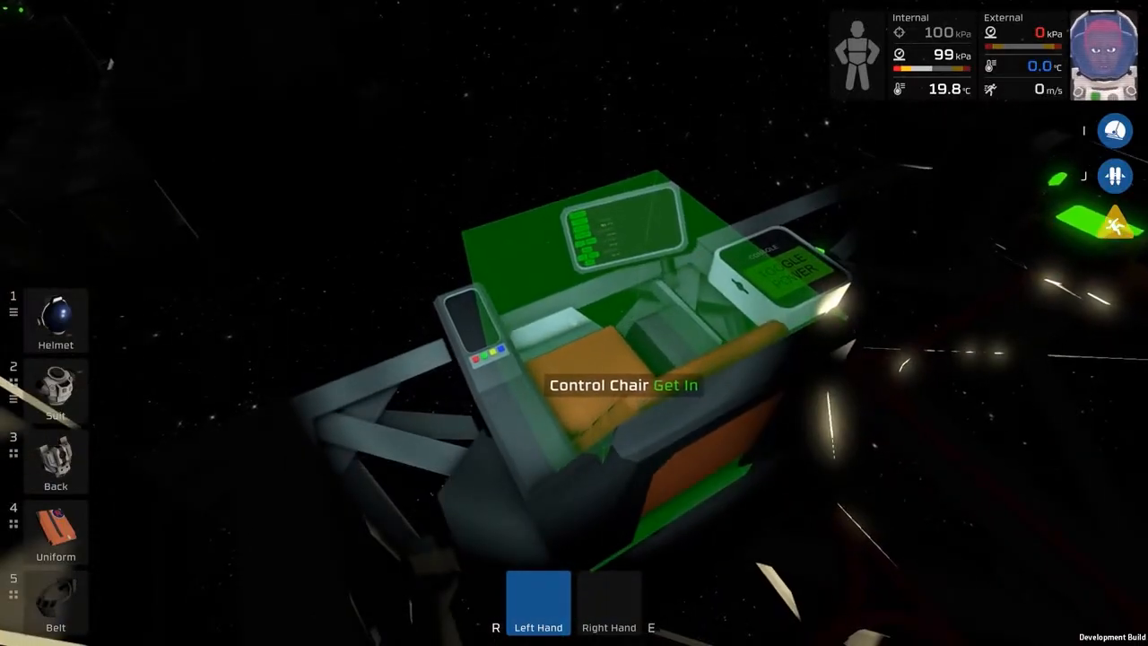
Step: Get into the control chair, bringing up the flight console showing 103 kPa thrust
{"action": "left_click", "coordinate": [624, 385]}
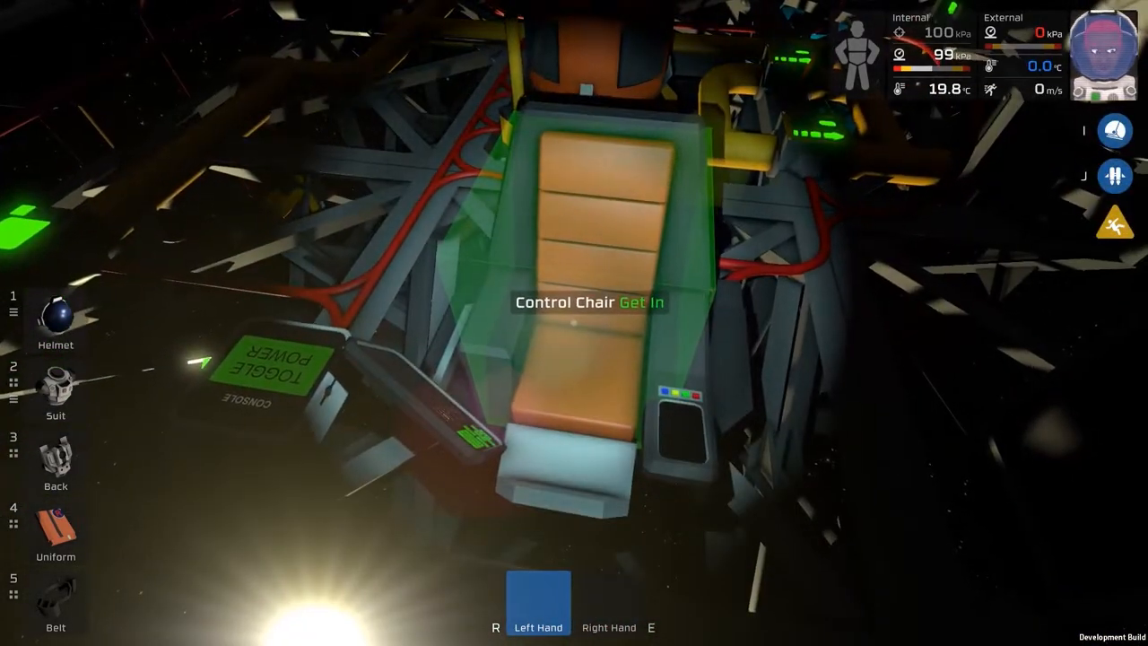
{"action": "left_click", "coordinate": [585, 302]}
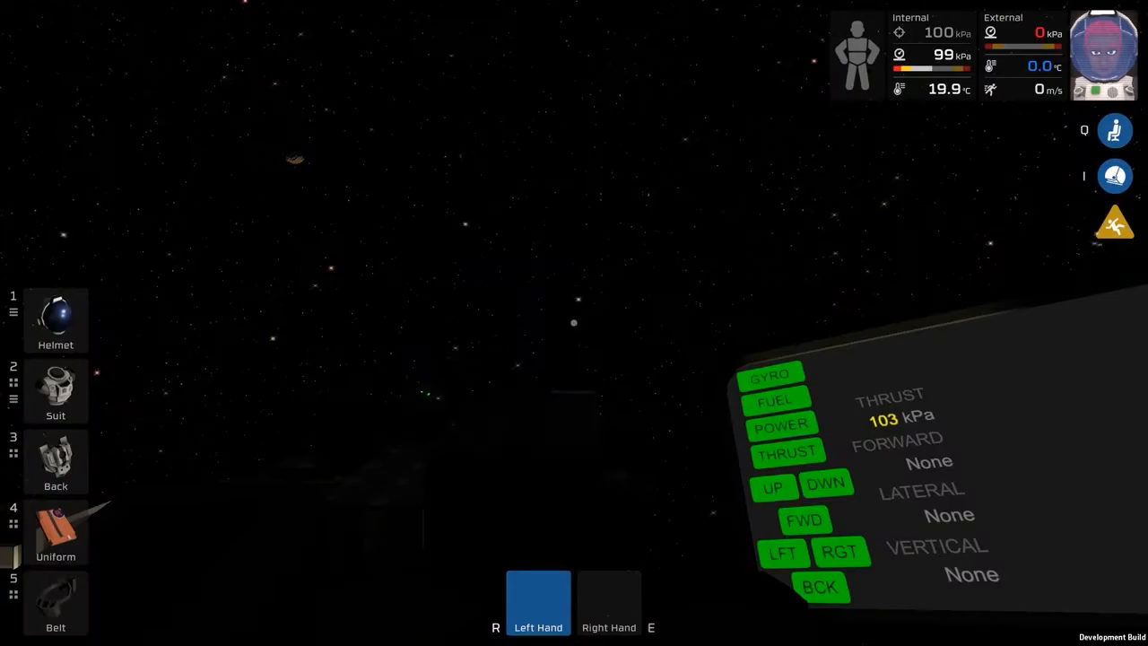